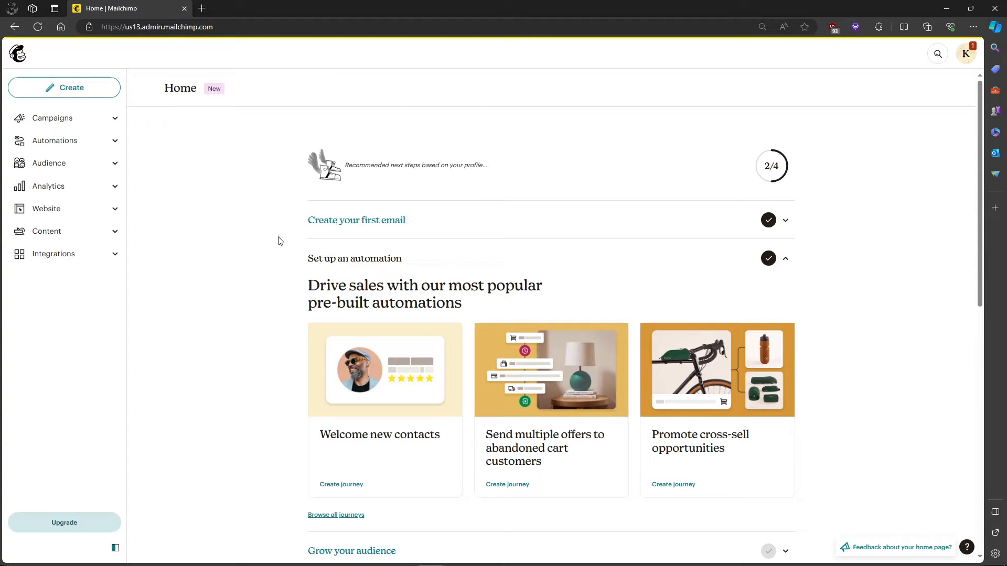
{"action": "mouse_move", "coordinate": [209, 214]}
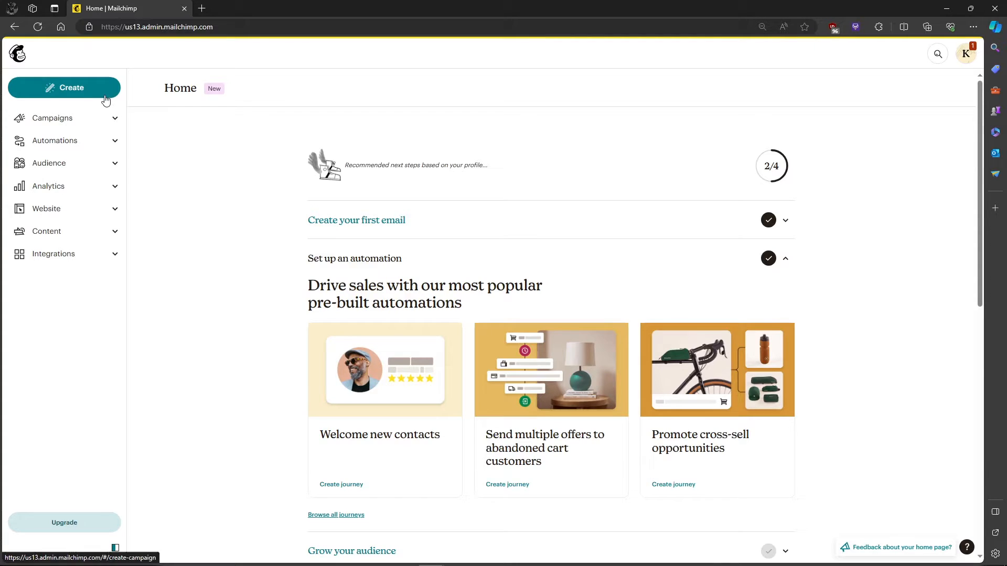
Step: Start designing a new regular email from Create > Email in the sidebar
{"action": "left_click", "coordinate": [64, 88]}
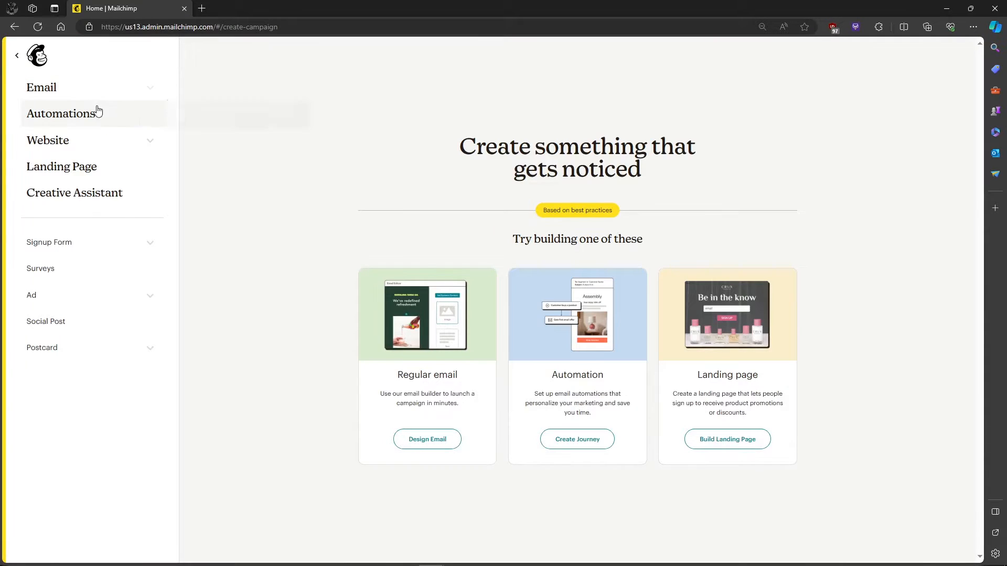
{"action": "left_click", "coordinate": [41, 87]}
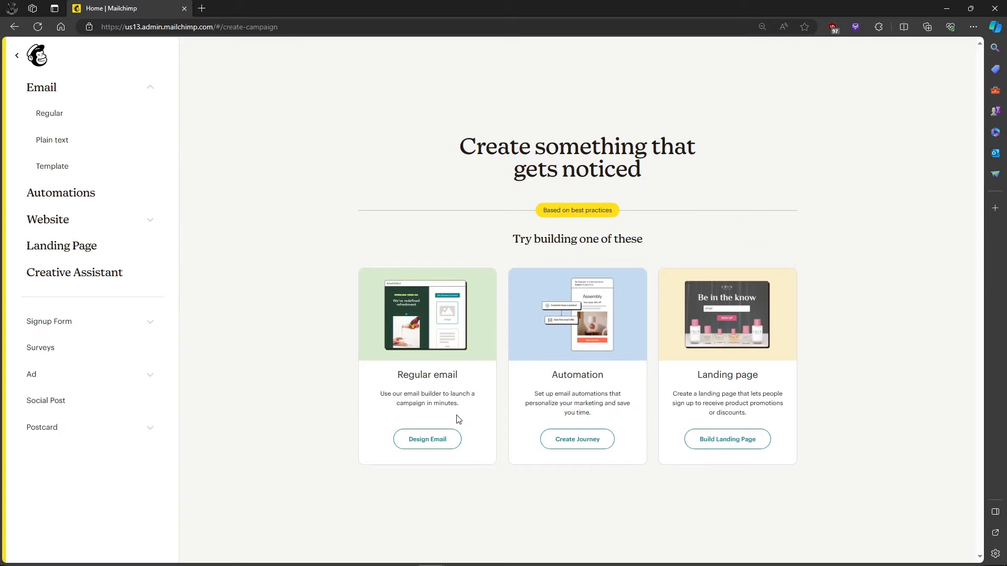
{"action": "left_click", "coordinate": [427, 440]}
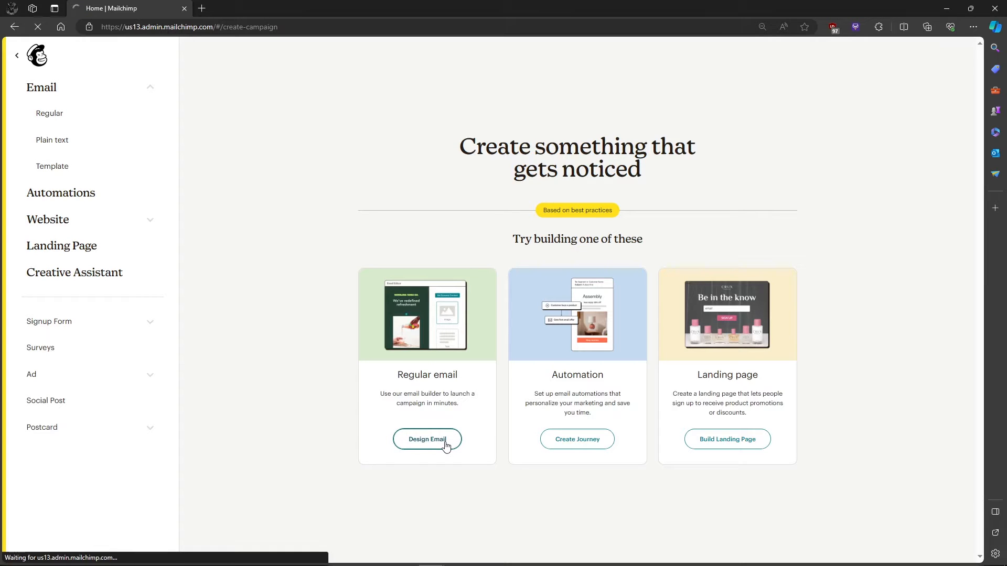
Step: Create the untitled regular email draft and open its recipient settings
{"action": "left_click", "coordinate": [427, 440]}
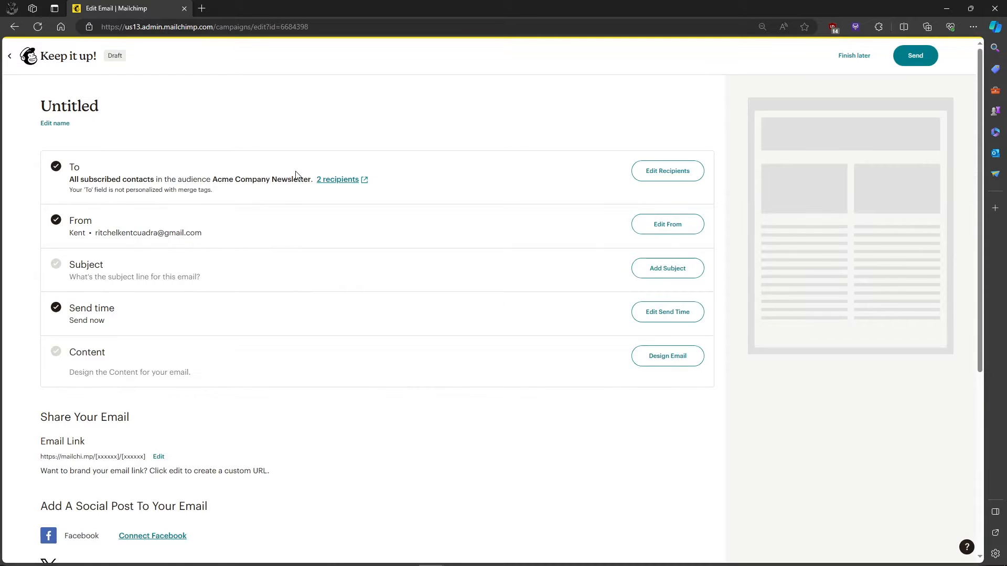
{"action": "mouse_move", "coordinate": [645, 193]}
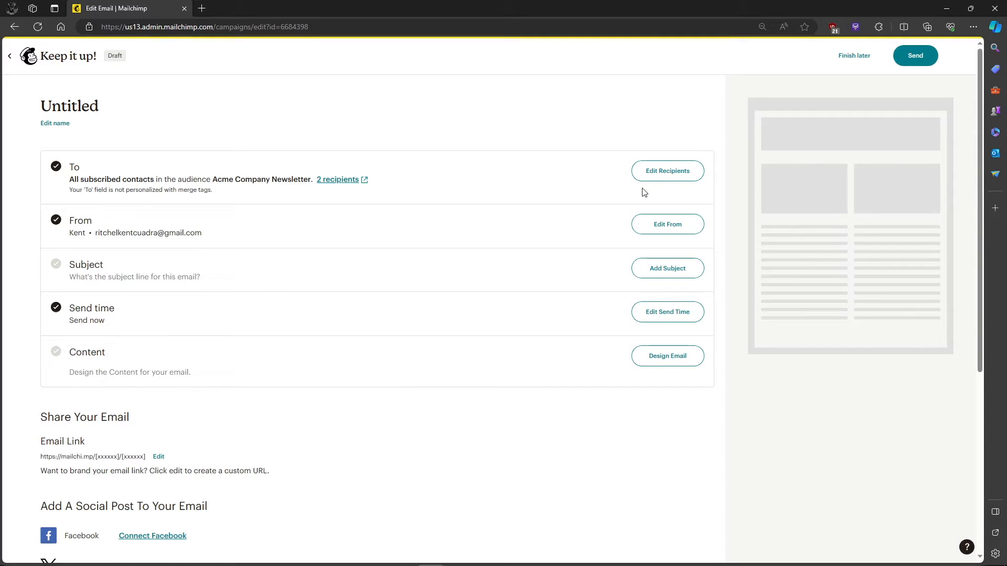
{"action": "mouse_move", "coordinate": [667, 171]}
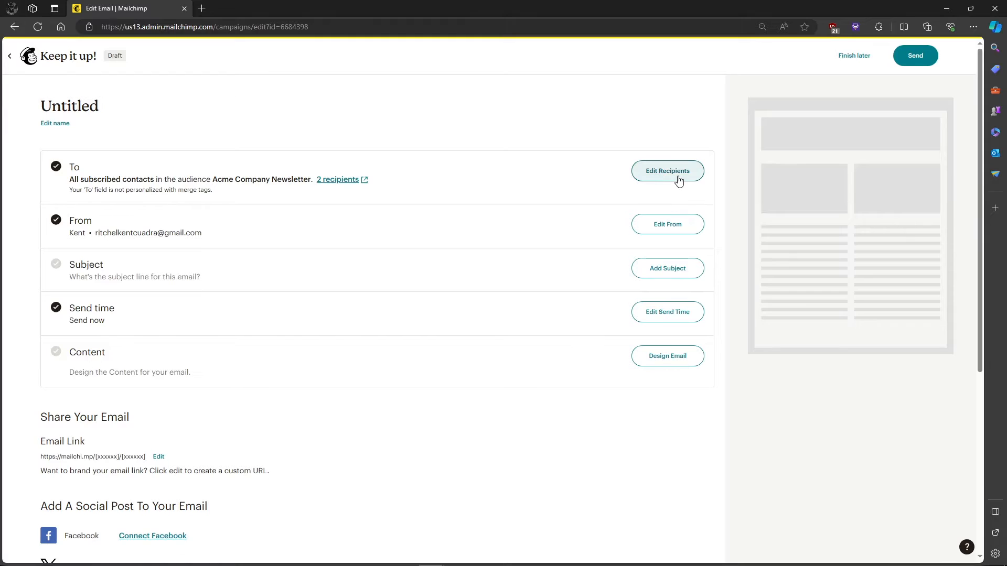
{"action": "left_click", "coordinate": [666, 171]}
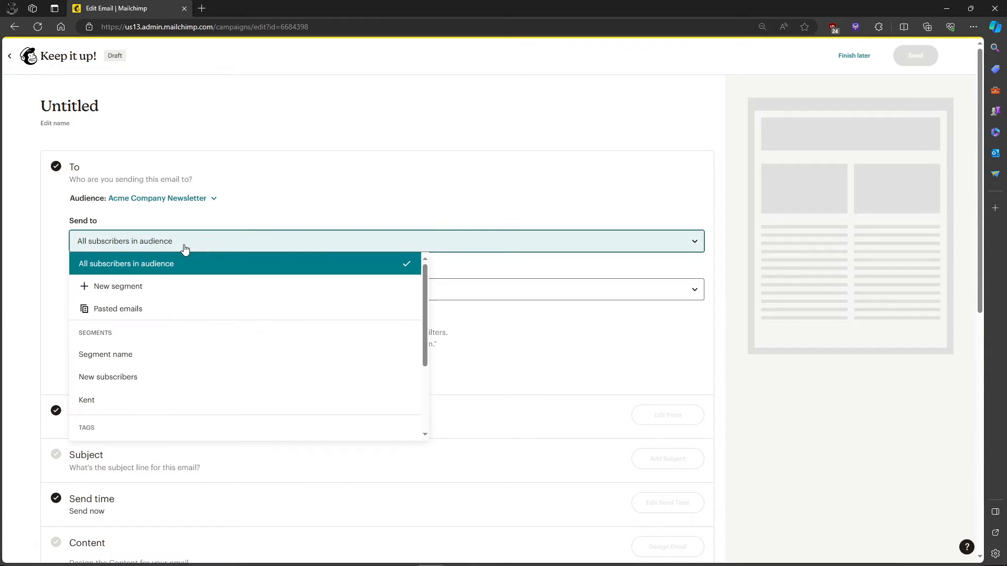
{"action": "mouse_move", "coordinate": [169, 314]}
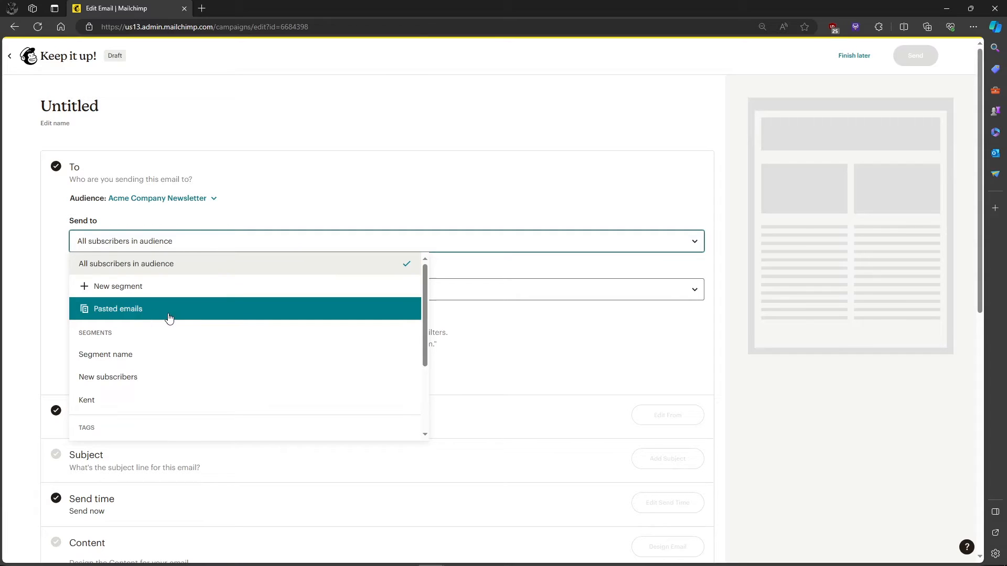
{"action": "mouse_move", "coordinate": [146, 318]}
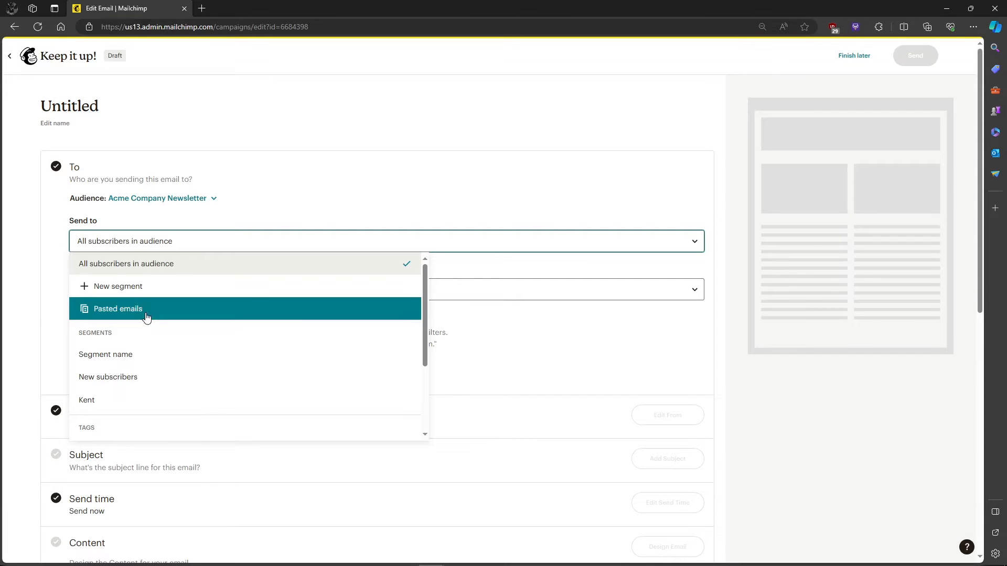
{"action": "mouse_move", "coordinate": [128, 294]}
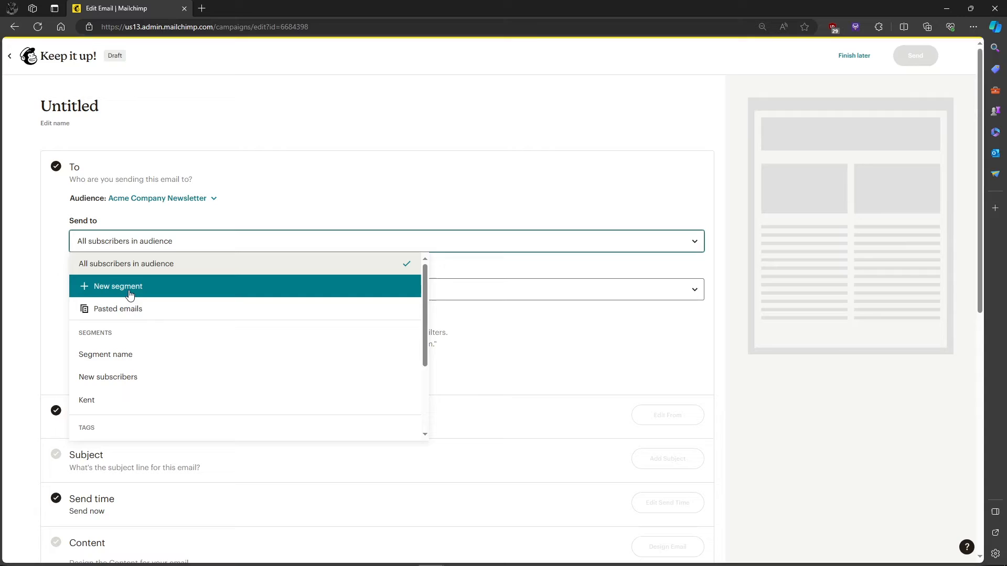
Step: Create a new segment with an Email Address 'is' filter set to 'kyle'
{"action": "left_click", "coordinate": [117, 286]}
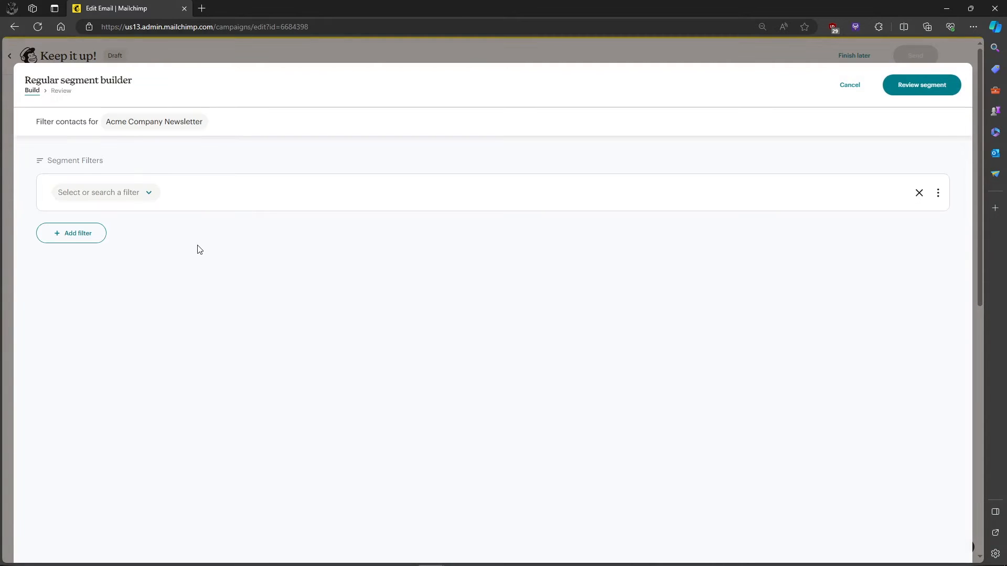
{"action": "left_click", "coordinate": [105, 192]}
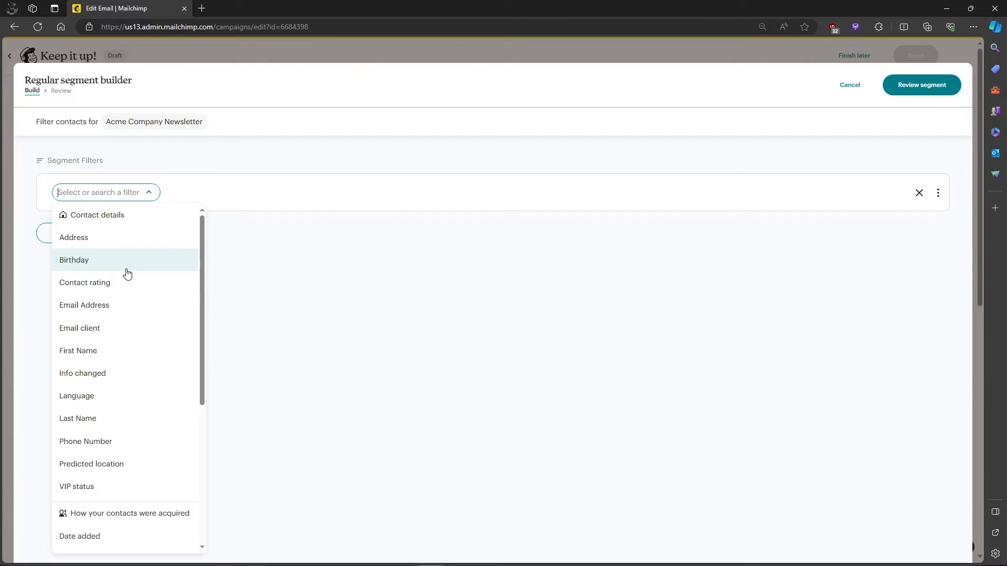
{"action": "left_click", "coordinate": [84, 306]}
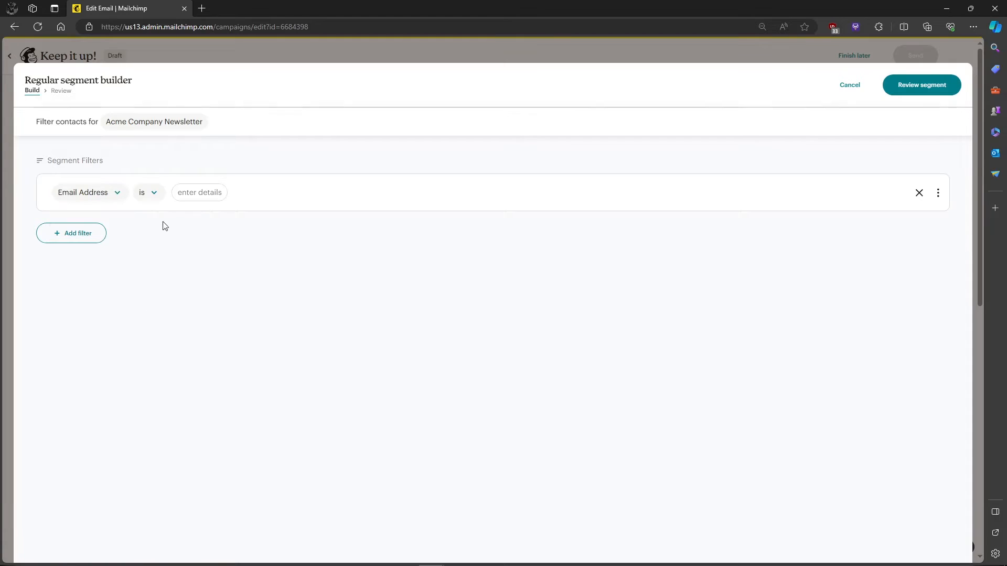
{"action": "left_click", "coordinate": [199, 192]}
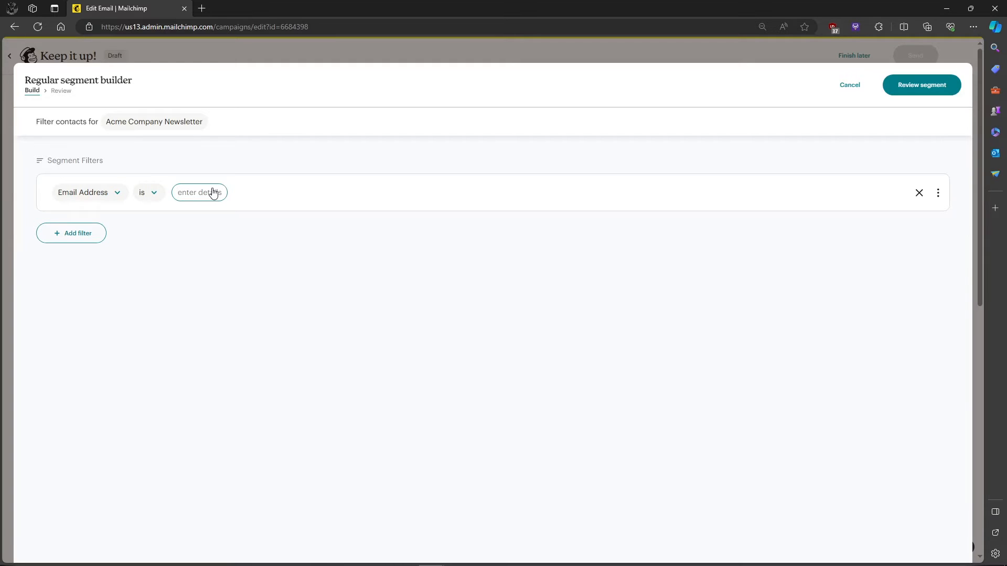
{"action": "type", "text": "kyle"}
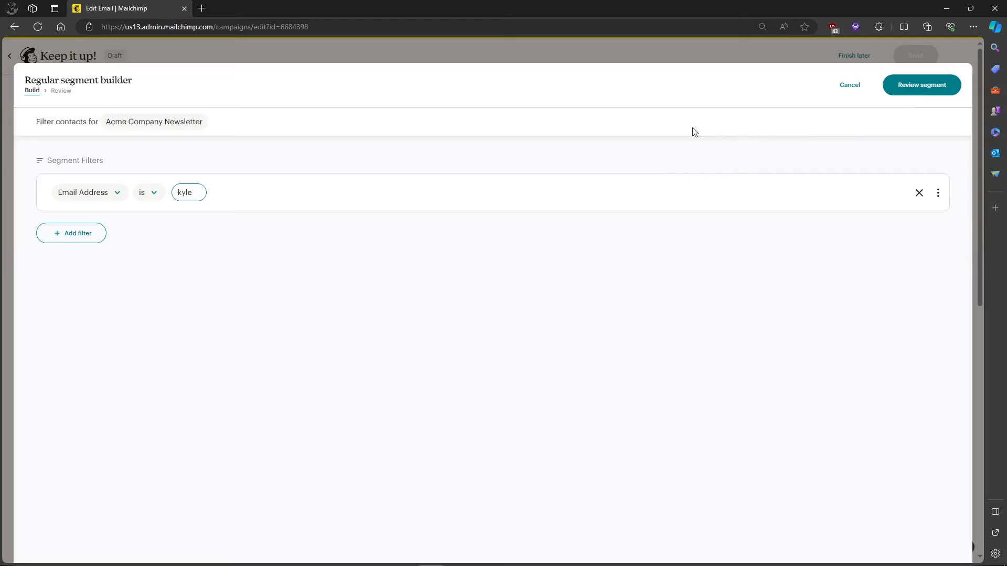
Step: Review the Email Address is kyle segment (0 subscribers) and apply it as recipients
{"action": "left_click", "coordinate": [921, 84]}
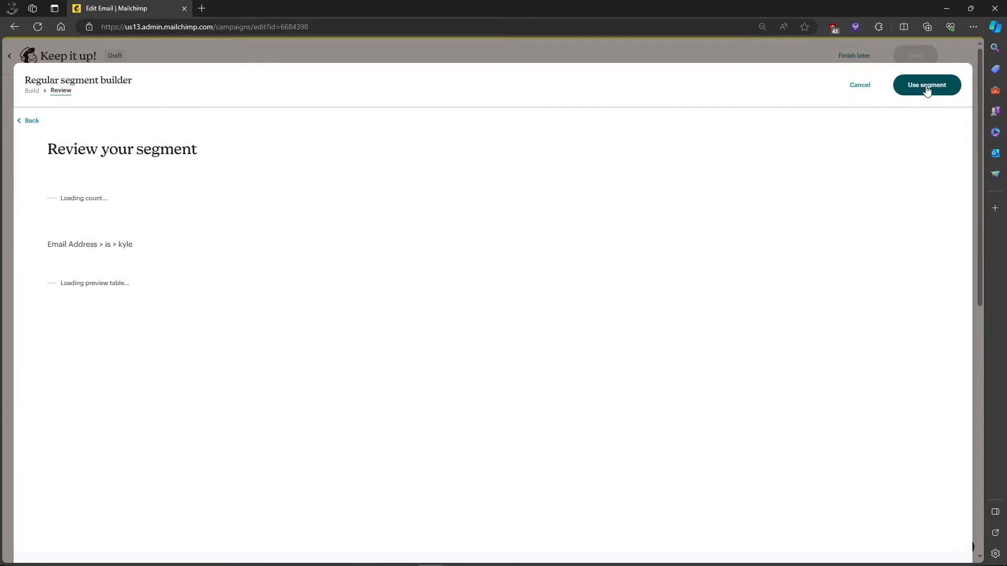
{"action": "mouse_move", "coordinate": [107, 267]}
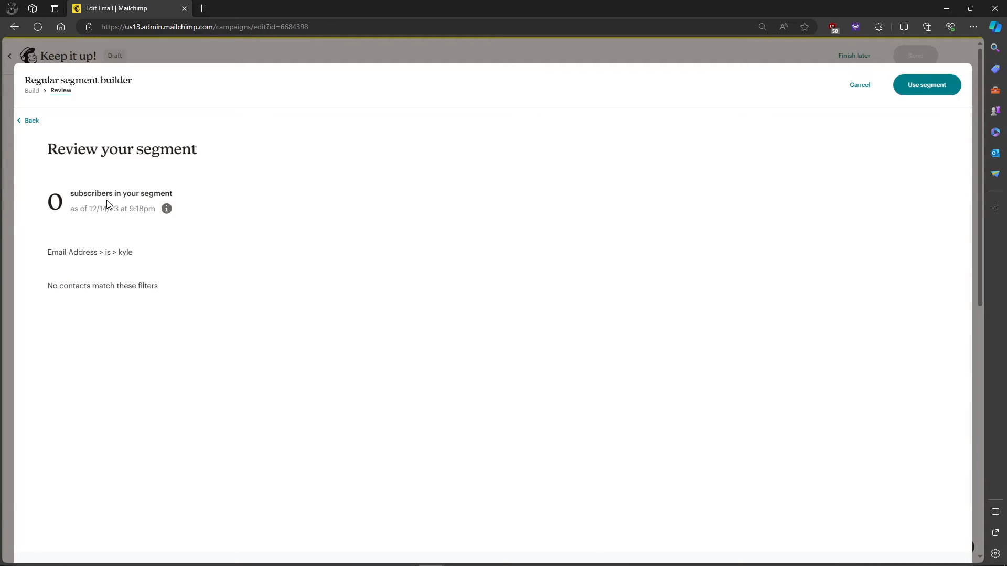
{"action": "mouse_move", "coordinate": [66, 204]}
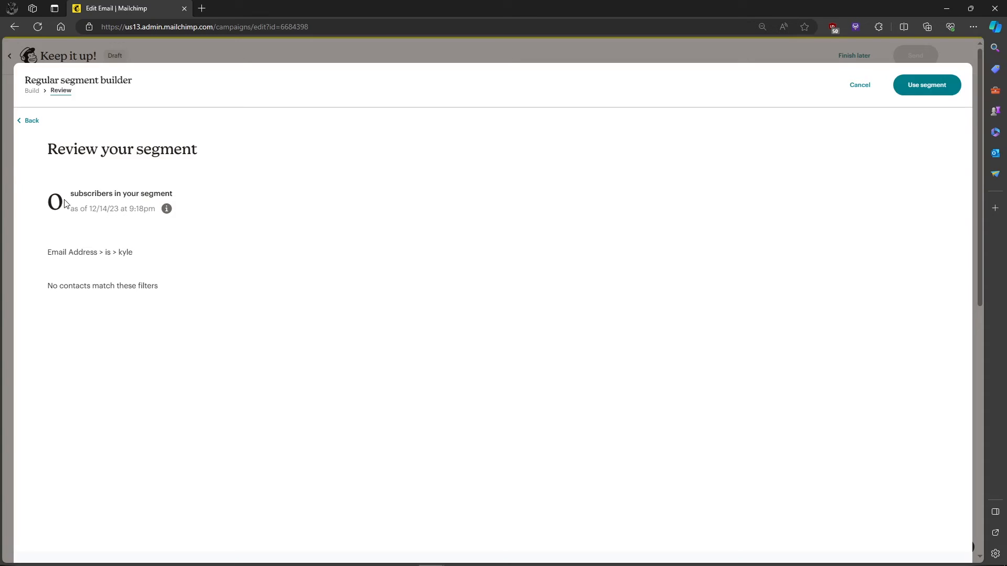
{"action": "mouse_move", "coordinate": [154, 229]}
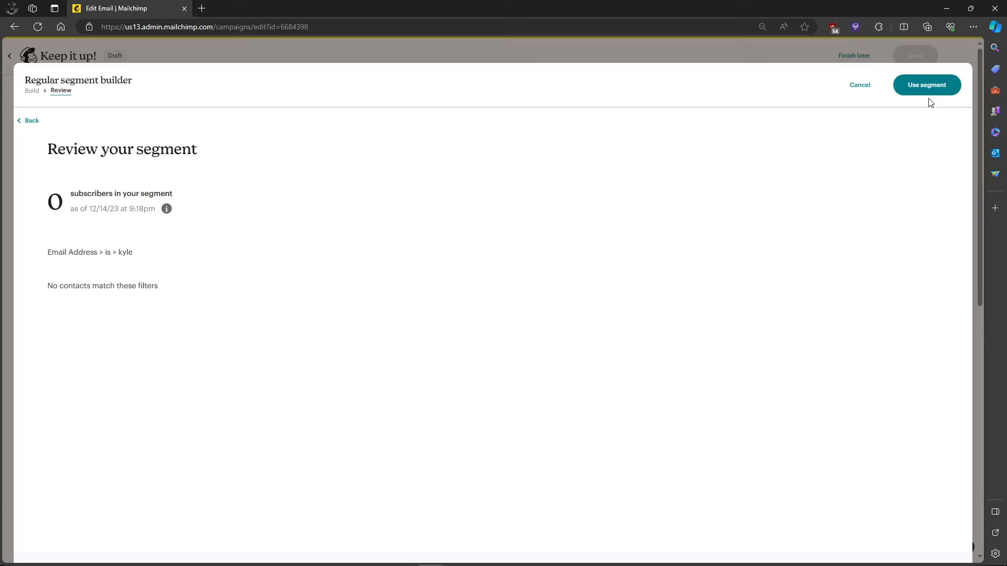
{"action": "left_click", "coordinate": [927, 84]}
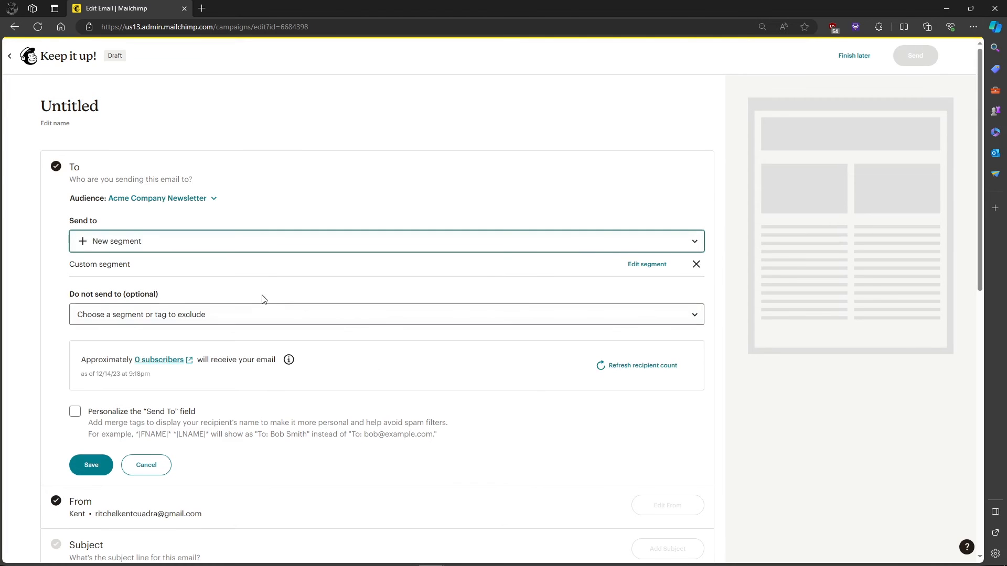
{"action": "mouse_move", "coordinate": [176, 368]}
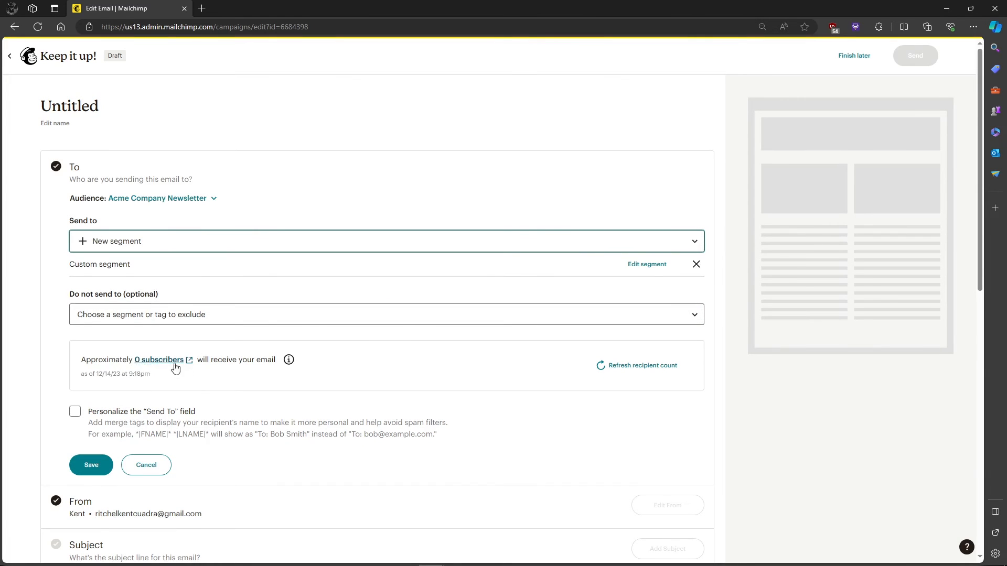
{"action": "mouse_move", "coordinate": [387, 374]}
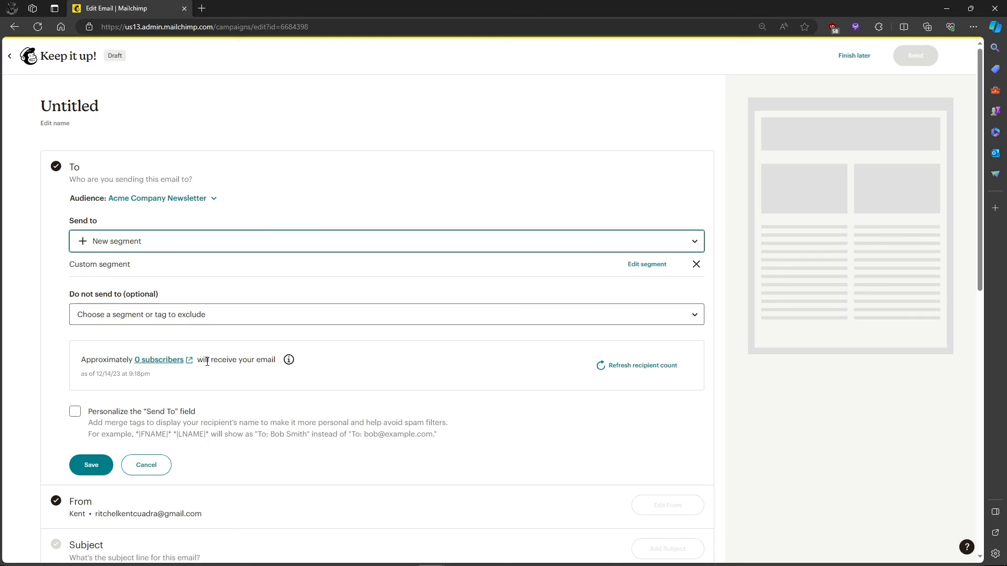
Step: Save the draft's recipients as the custom kyle segment
{"action": "scroll", "scroll_direction": "down", "scroll_amount": 3}
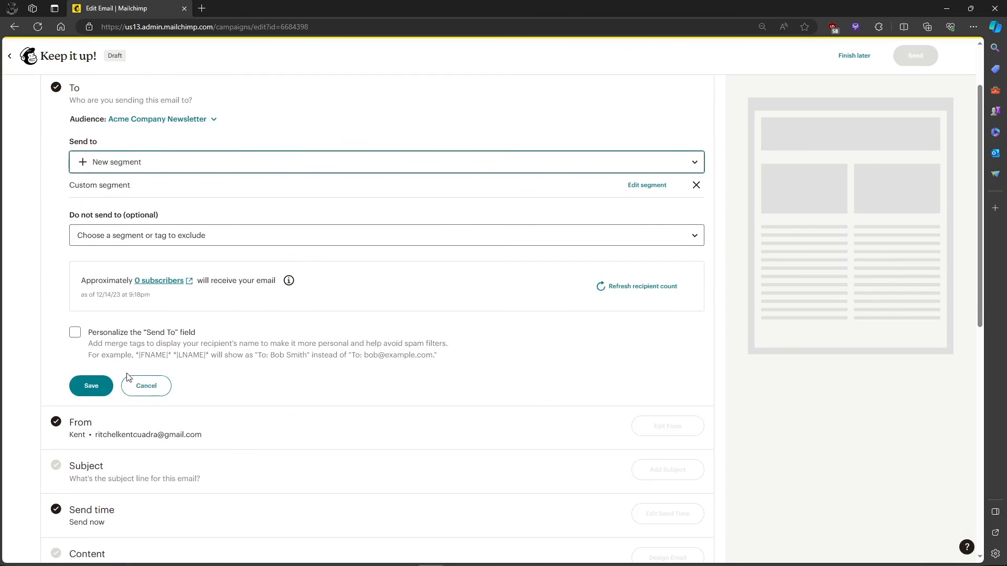
{"action": "left_click", "coordinate": [91, 386]}
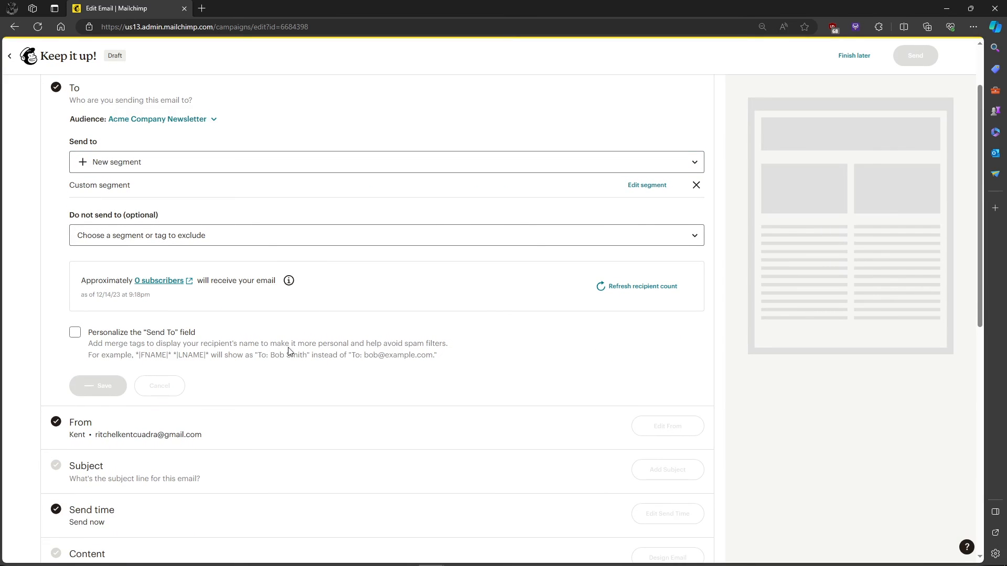